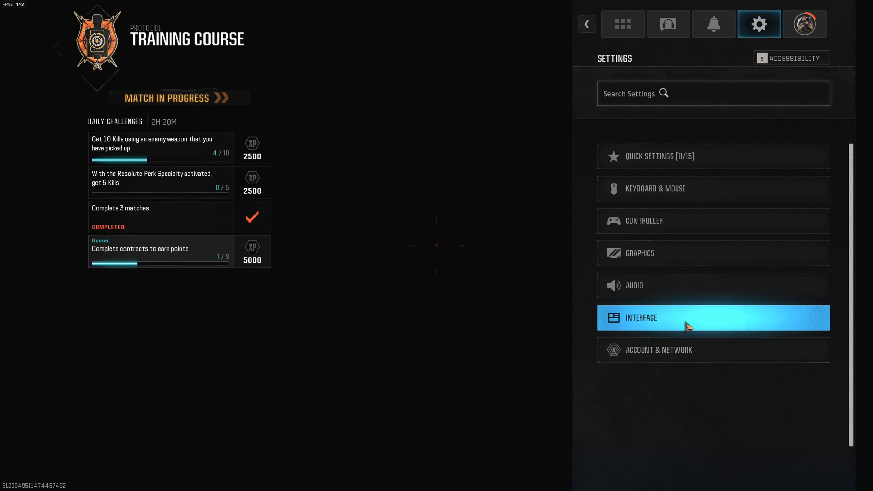
# Step: Enter the Interface settings showing the global menu and telemetry options
pyautogui.click(640, 318)
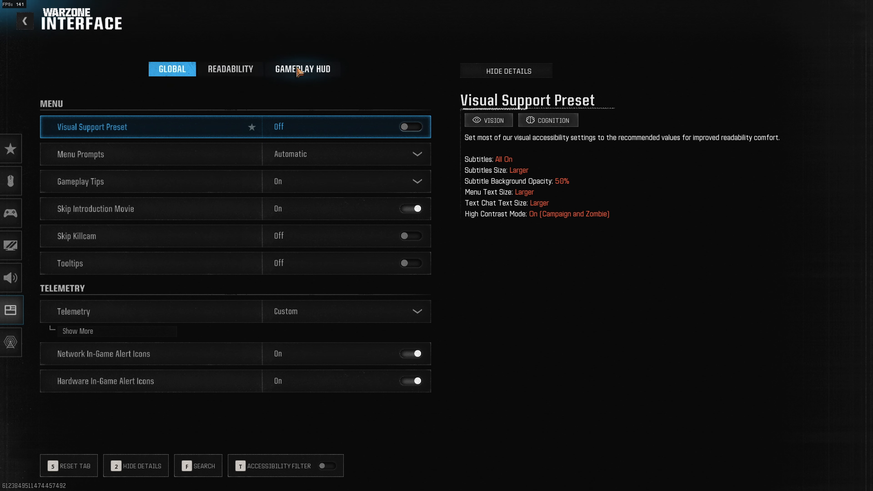
pyautogui.moveTo(322, 82)
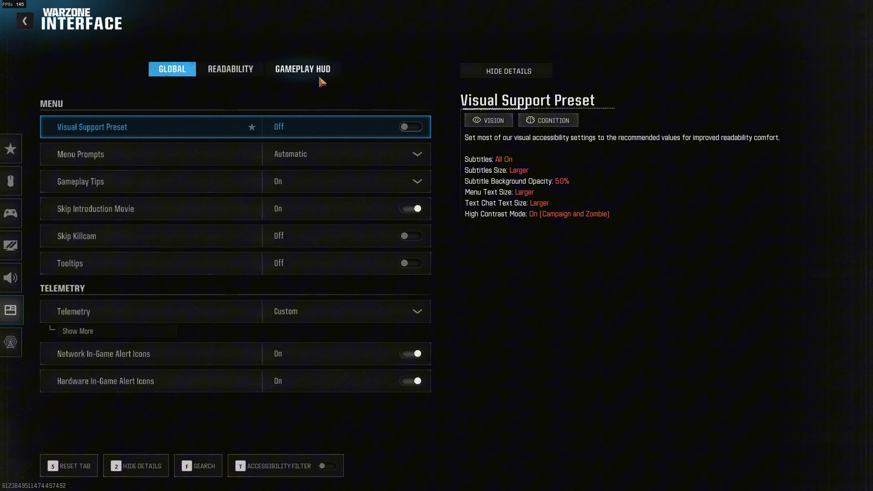
# Step: Show the Gameplay HUD list with minimap, radar, compass and crosshair options
pyautogui.click(303, 69)
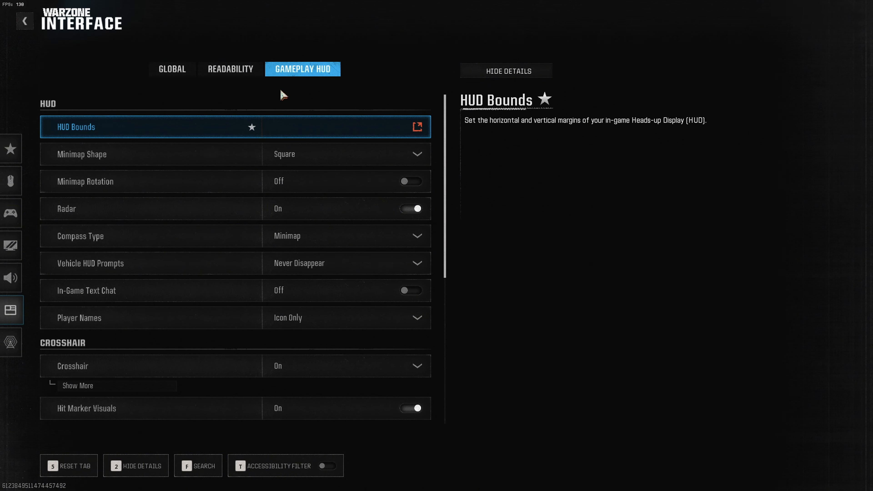
pyautogui.moveTo(281, 88)
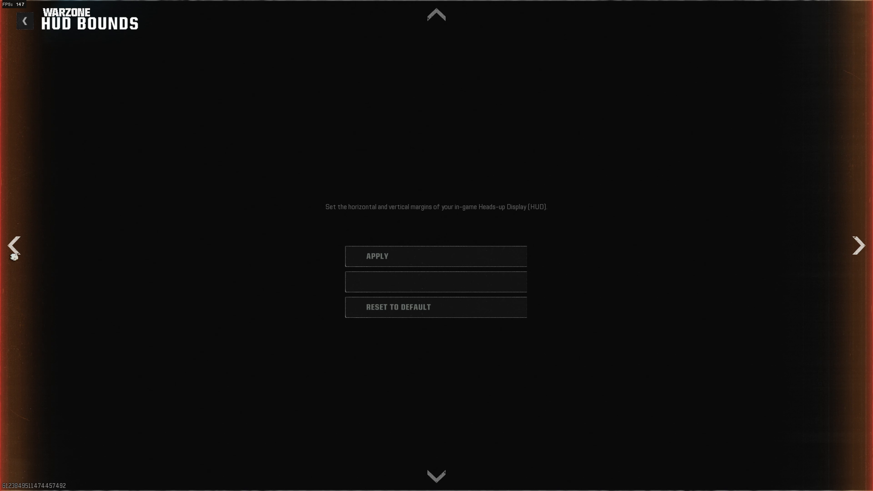
pyautogui.moveTo(369, 288)
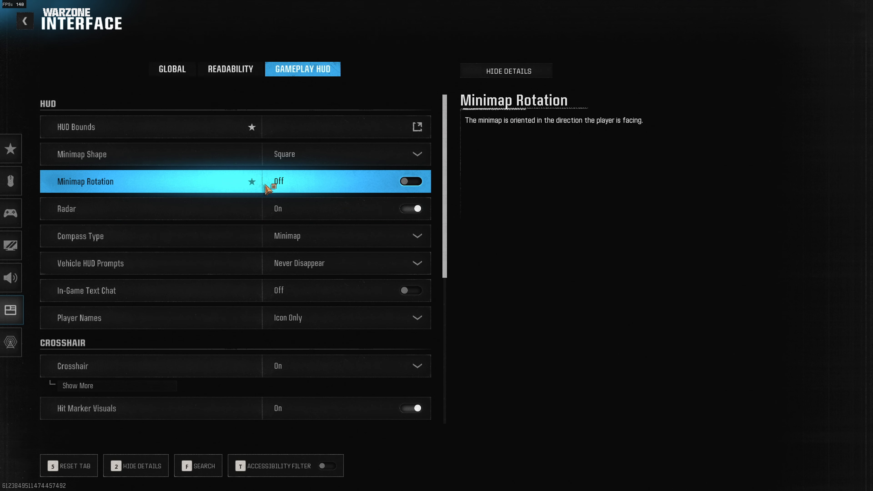
pyautogui.moveTo(343, 173)
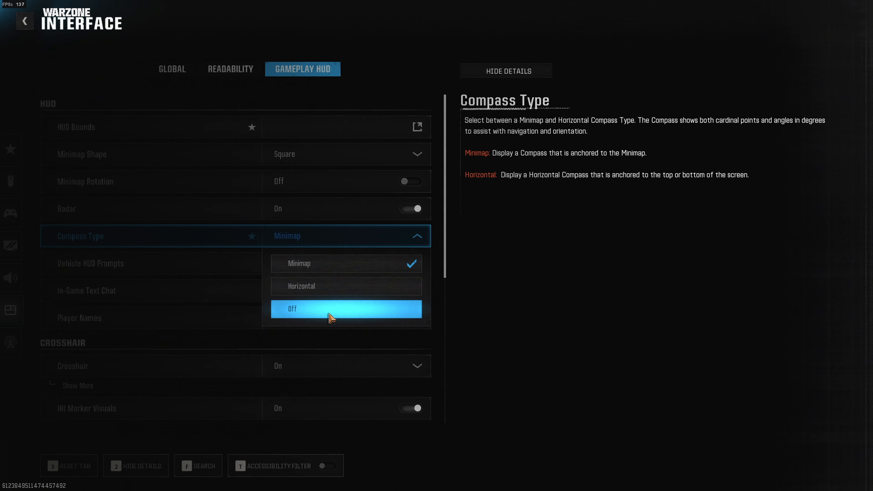
pyautogui.moveTo(340, 293)
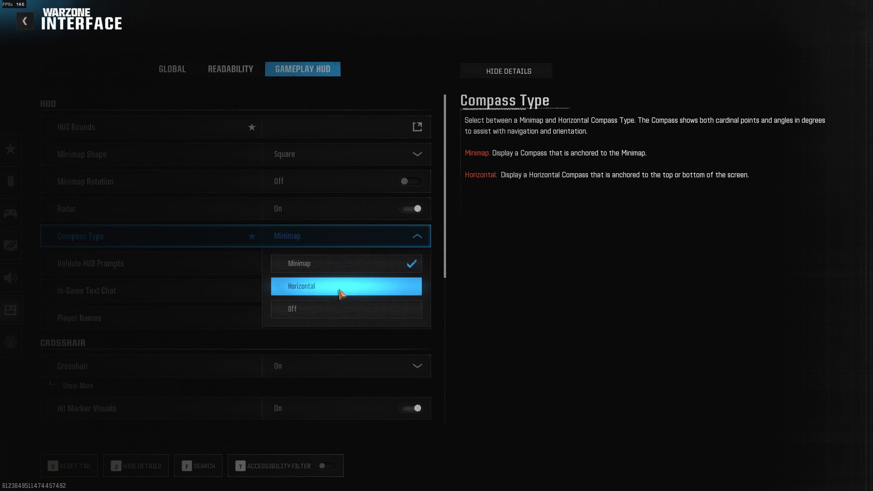
pyautogui.moveTo(346, 264)
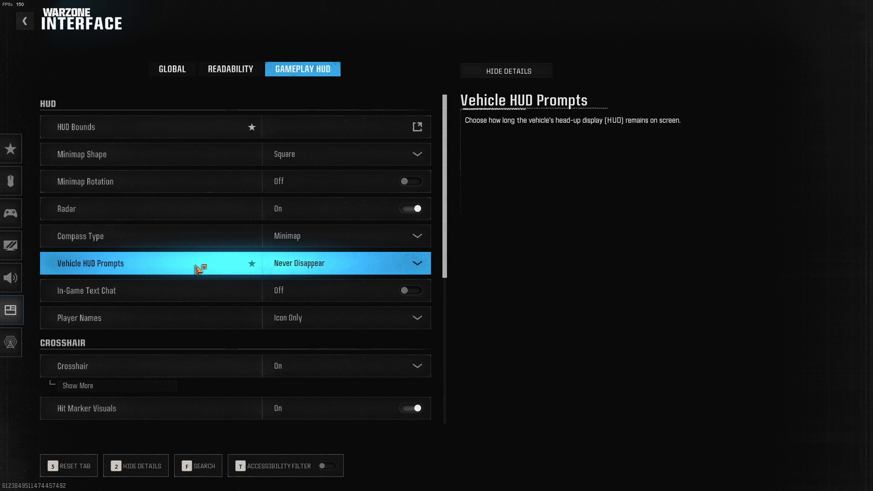
pyautogui.moveTo(373, 266)
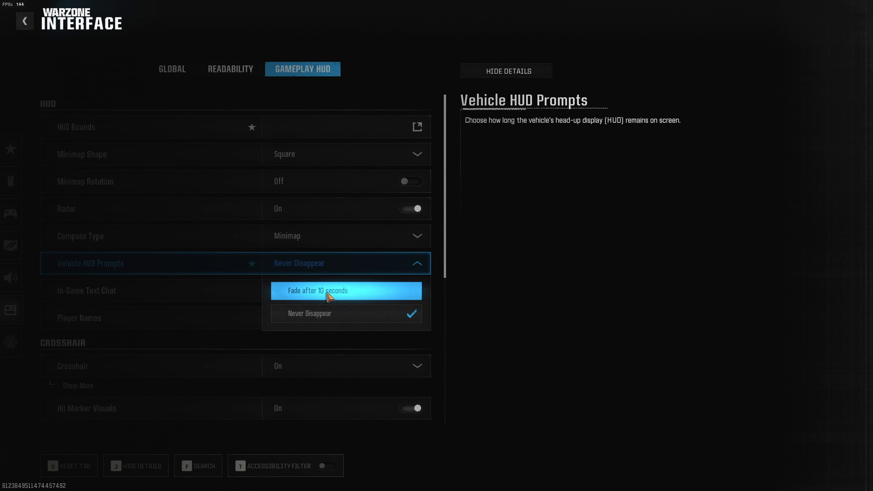
pyautogui.moveTo(312, 313)
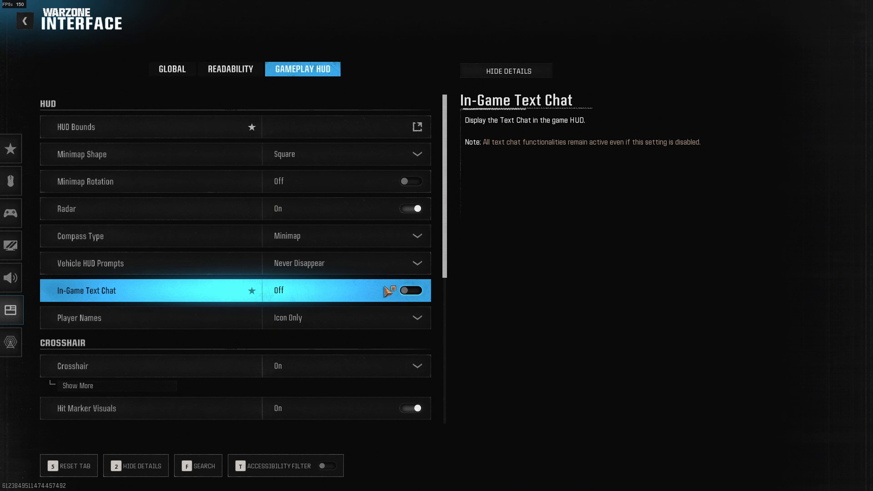
pyautogui.scroll(-3)
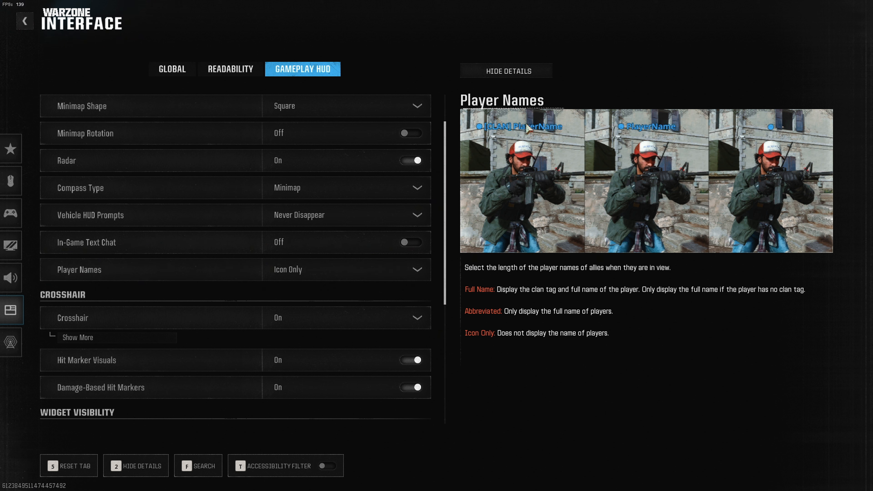
pyautogui.click(345, 269)
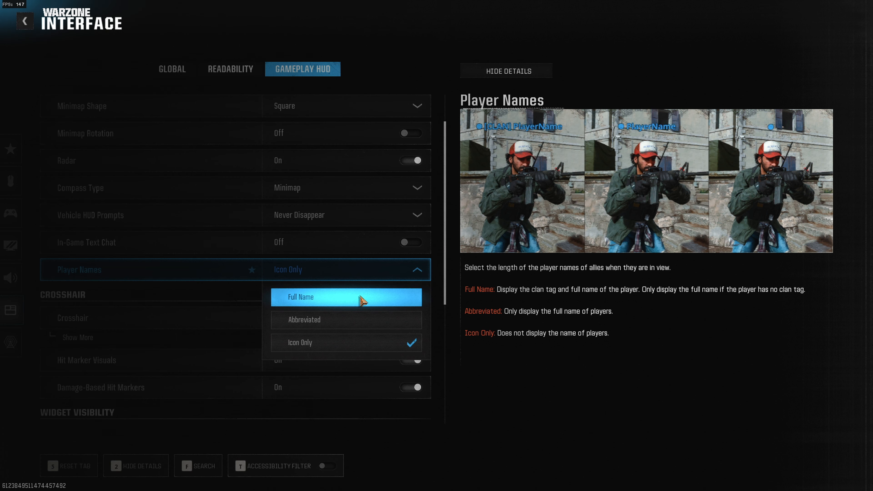
pyautogui.moveTo(346, 320)
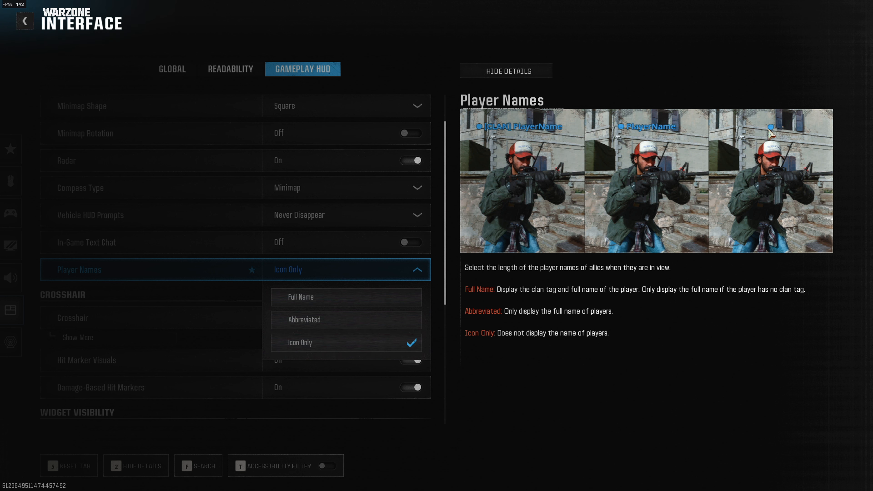
pyautogui.moveTo(356, 320)
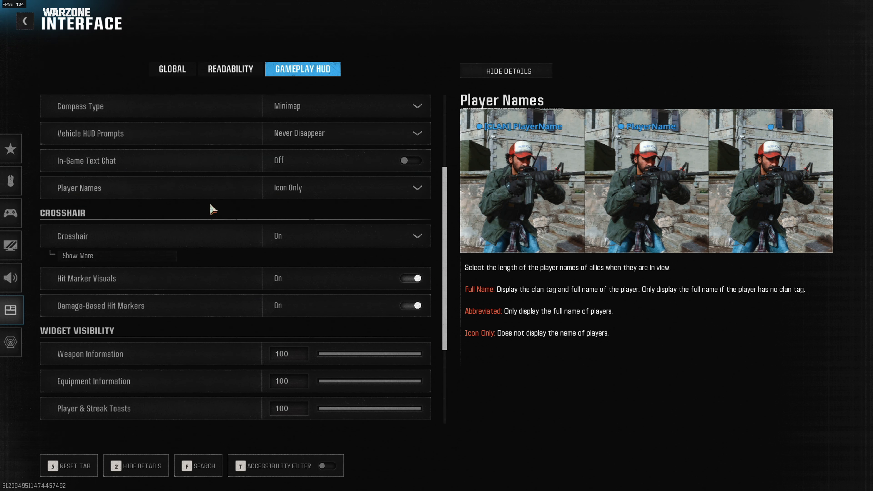
# Step: Expand the crosshair options, enable Crosshair Dot and keep Center Dot Scale at Larger
pyautogui.click(77, 256)
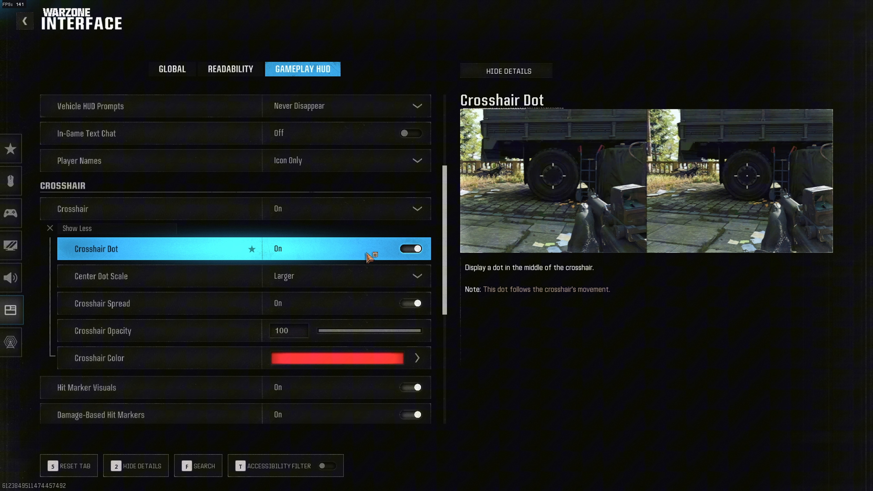
pyautogui.click(411, 248)
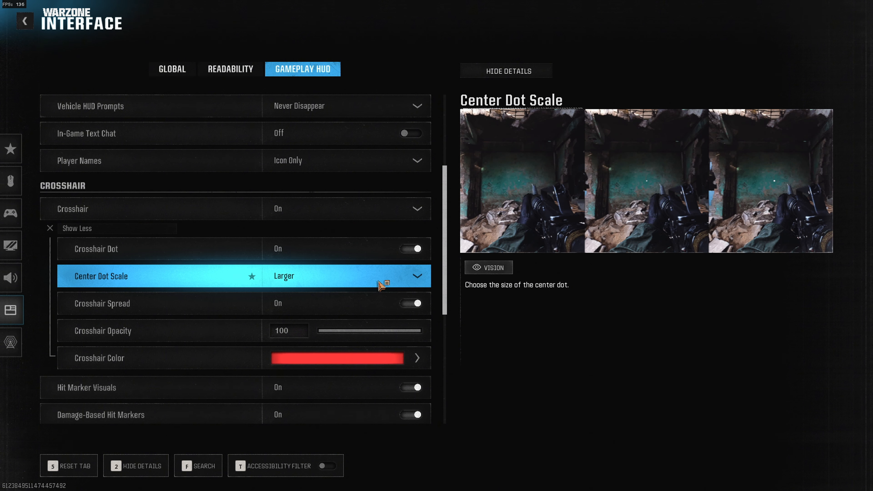
pyautogui.click(345, 276)
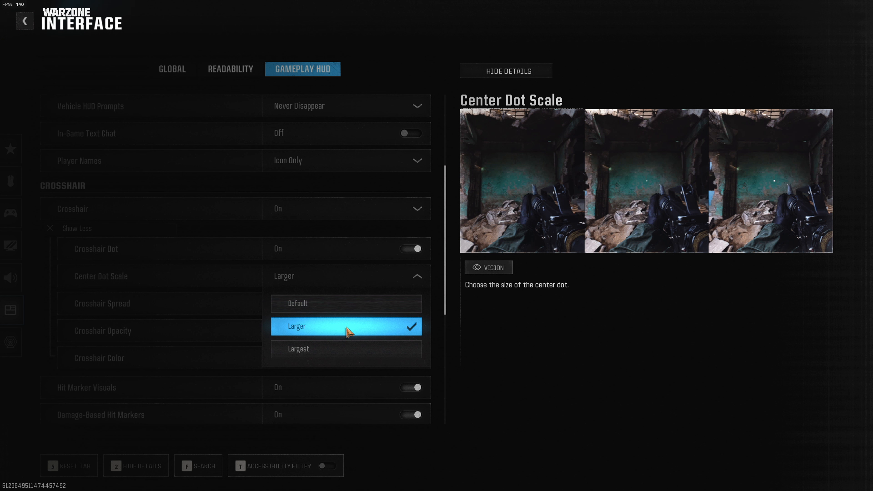
pyautogui.click(297, 327)
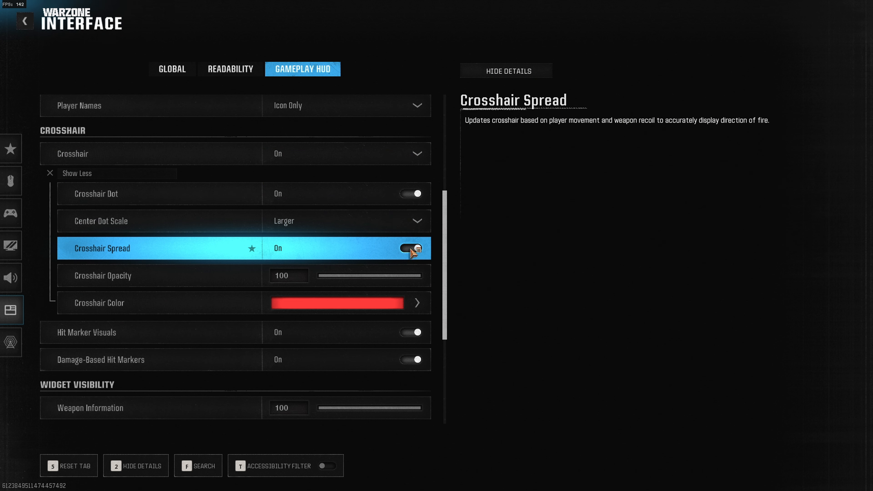
pyautogui.click(412, 249)
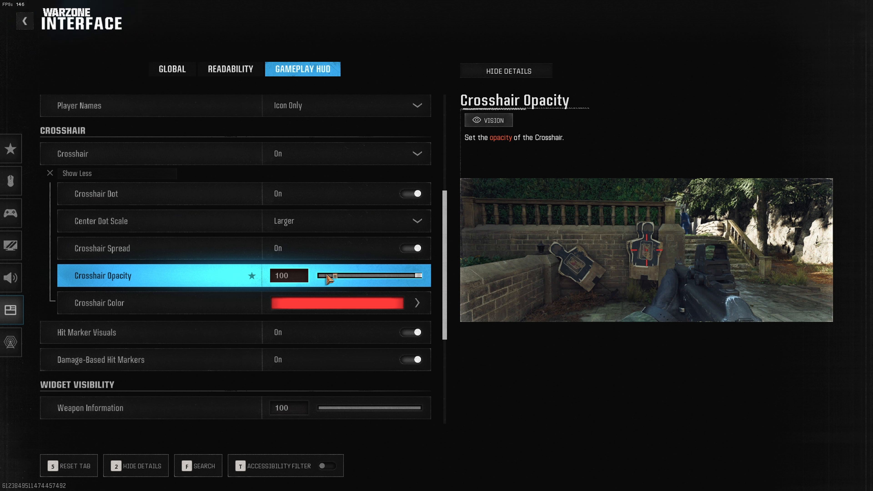
pyautogui.moveTo(406, 276); pyautogui.dragTo(343, 276)
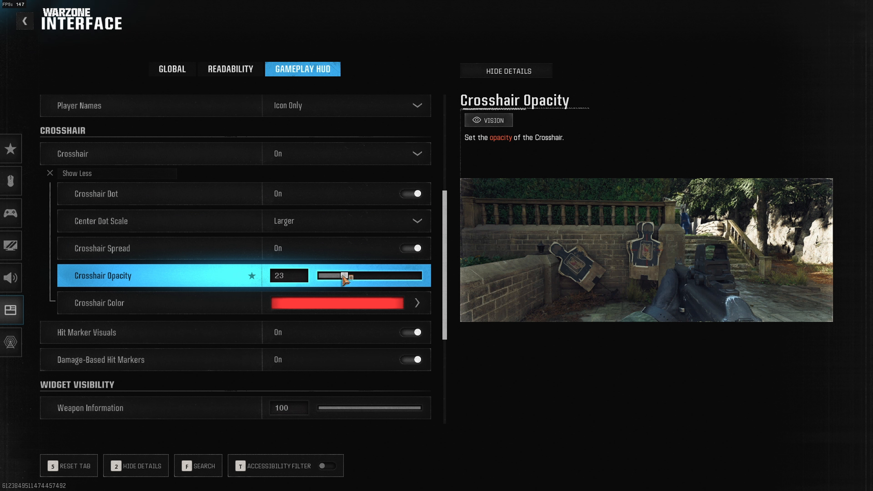
pyautogui.moveTo(342, 276); pyautogui.dragTo(415, 275)
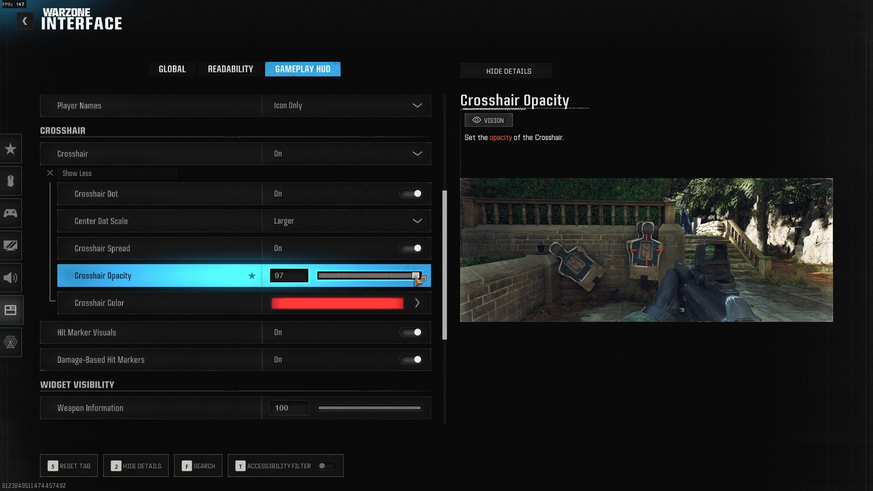
pyautogui.moveTo(414, 276); pyautogui.dragTo(343, 276)
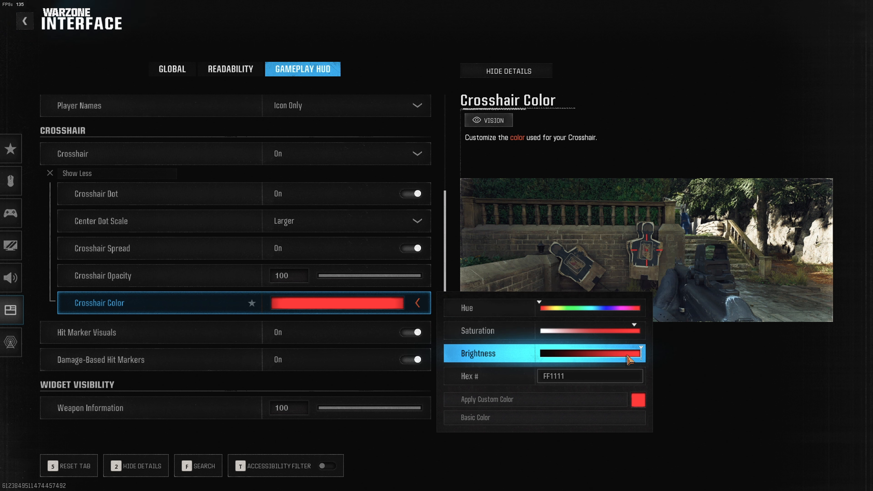
pyautogui.moveTo(565, 368)
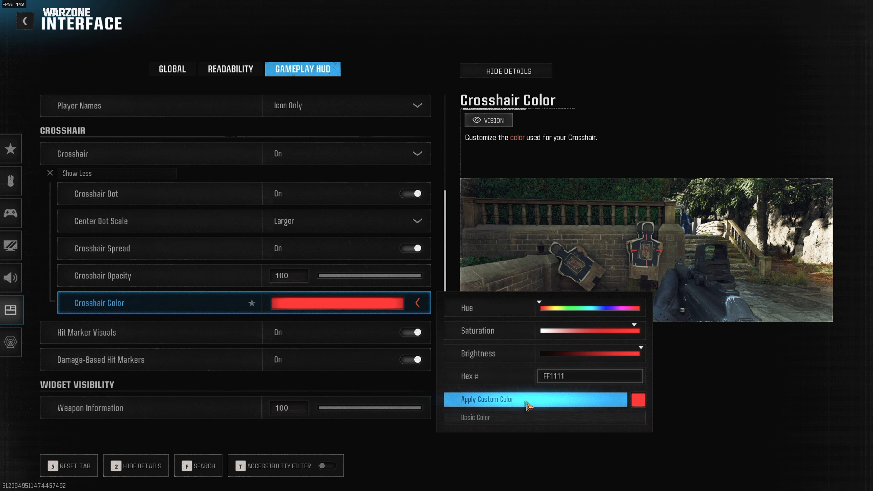
pyautogui.moveTo(514, 402)
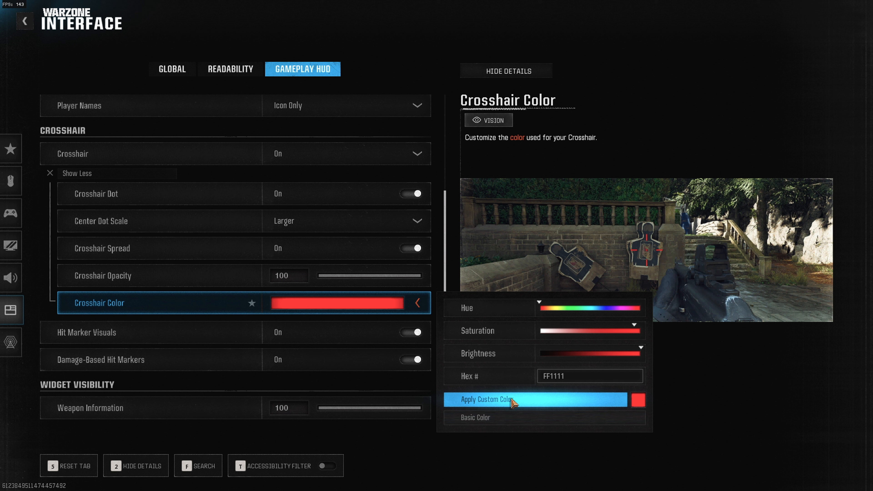
# Step: Apply the custom red crosshair colour FF1111
pyautogui.click(474, 416)
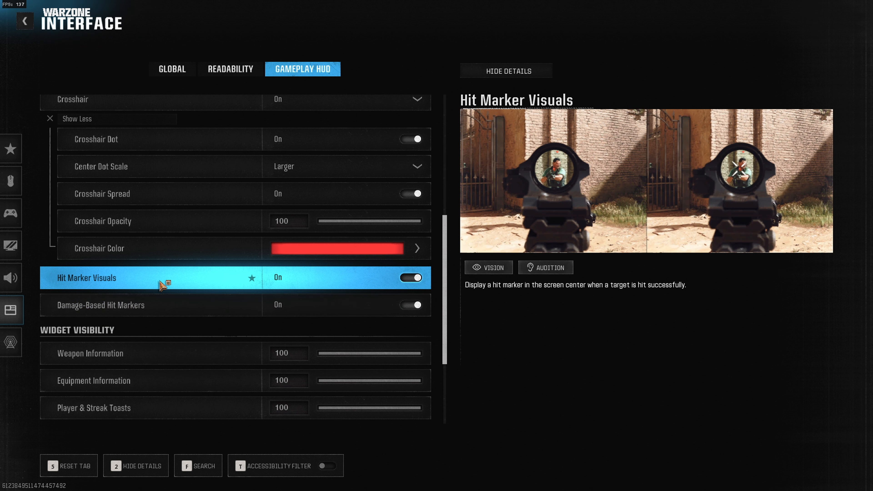
pyautogui.scroll(-3)
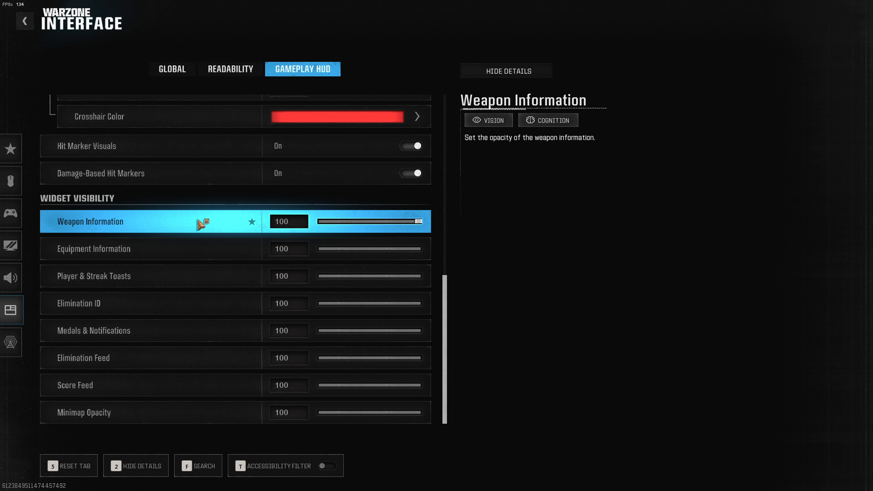